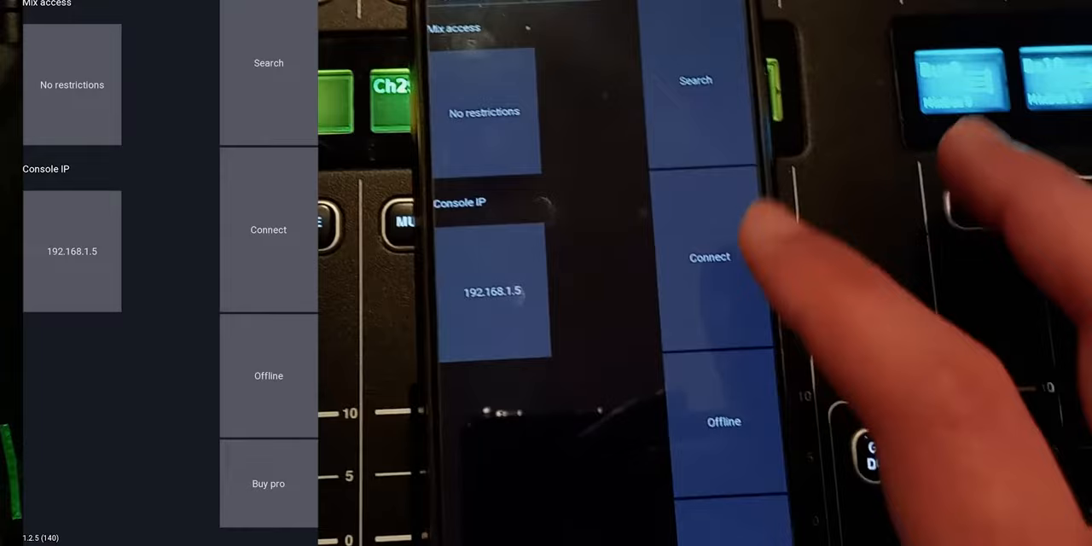
Bring up the Console IP edit dialog showing 192.168.1.5.
click(268, 228)
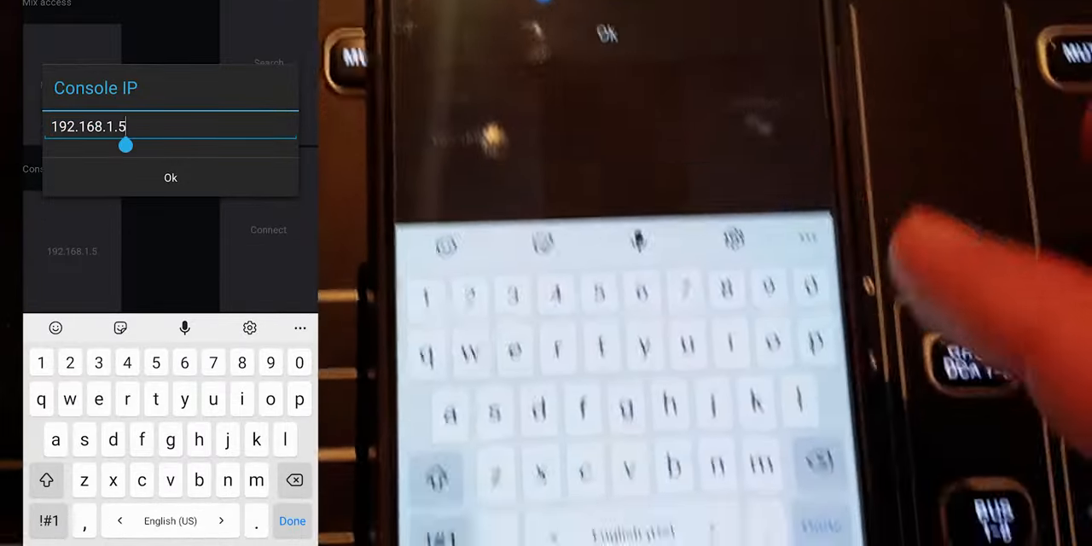
Correct the console IP to 192.168.16.2, confirm it and connect to the console.
click(294, 480)
text(6)
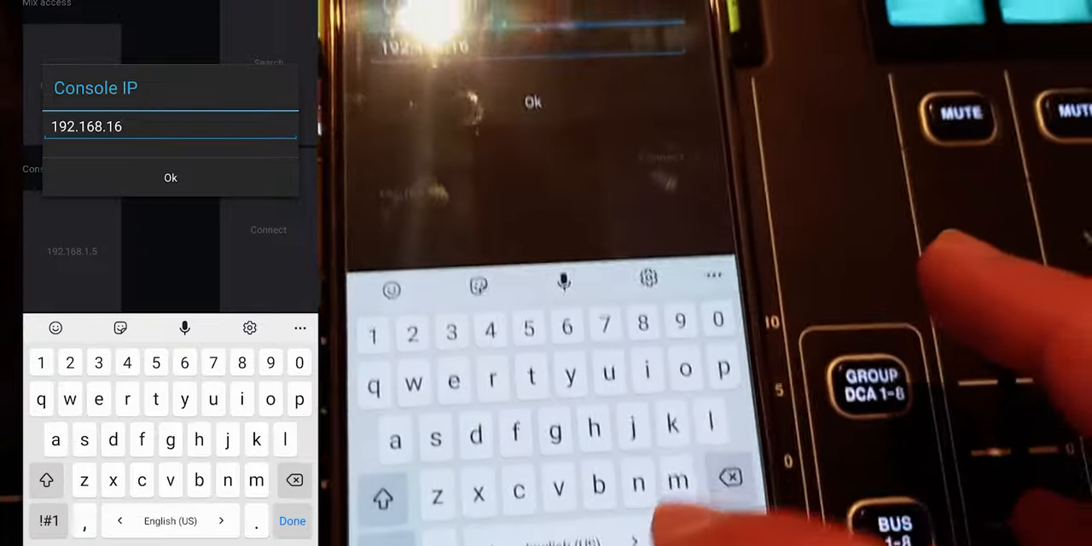
text(2)
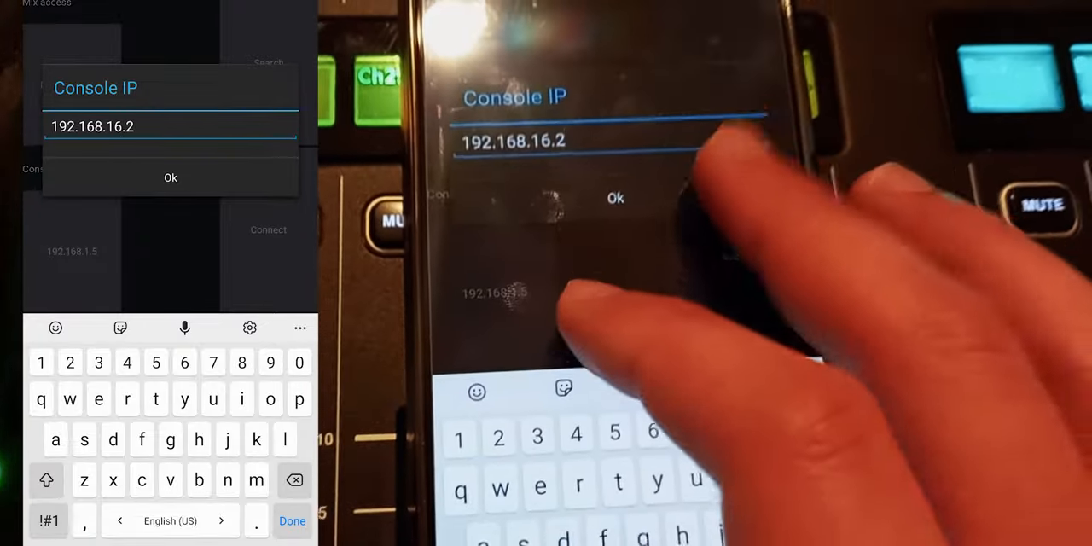
click(615, 198)
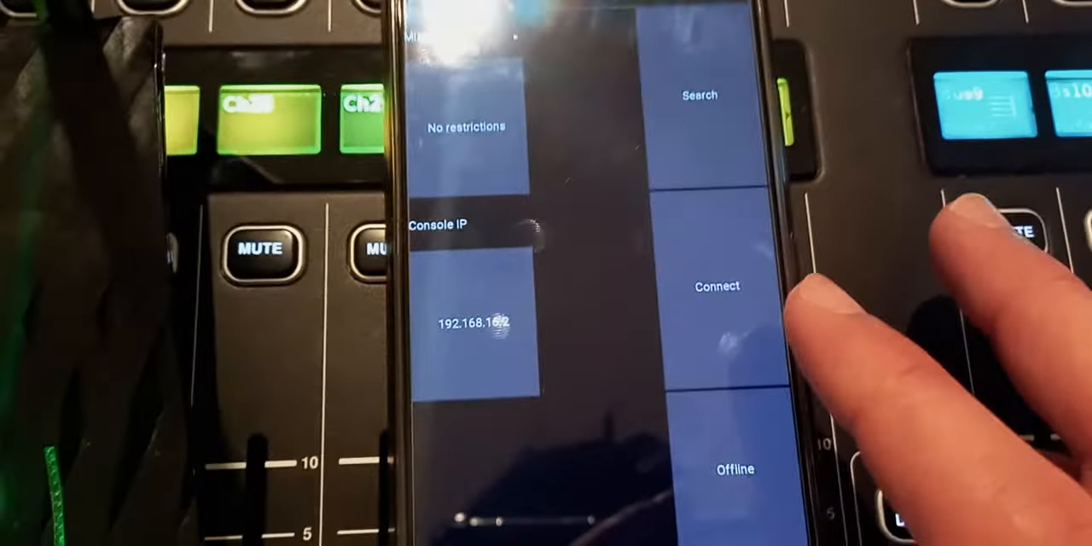
click(717, 287)
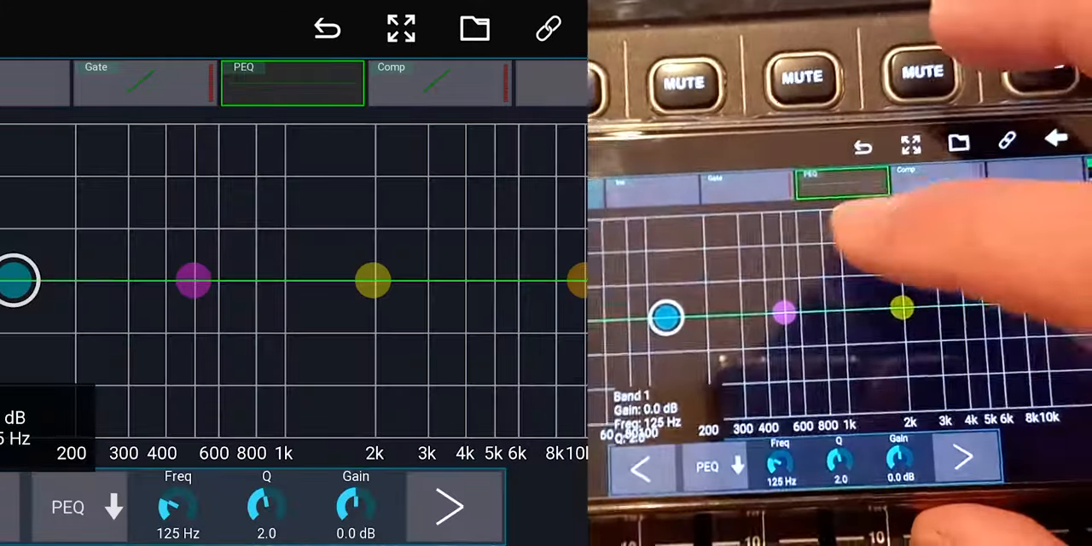
Drag PEQ band 1 up then settle it at +3.3 dB around 159 Hz.
drag(17, 282, 133, 137)
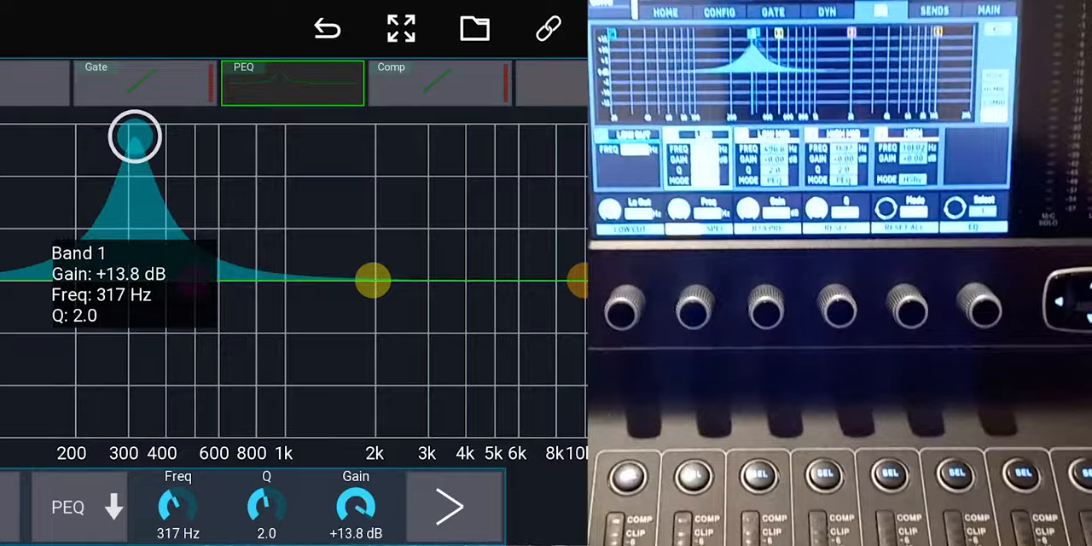
drag(134, 137, 42, 246)
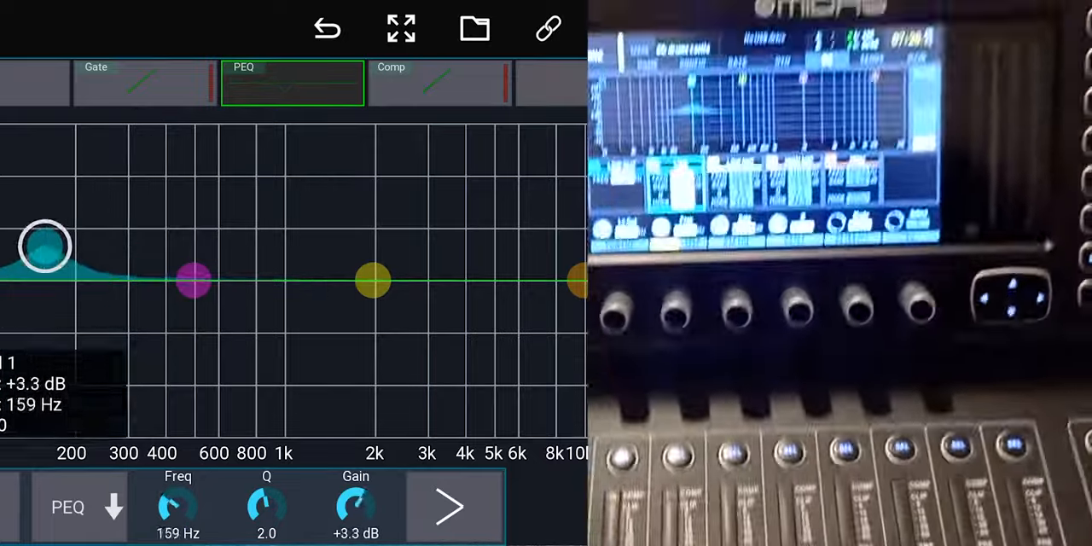